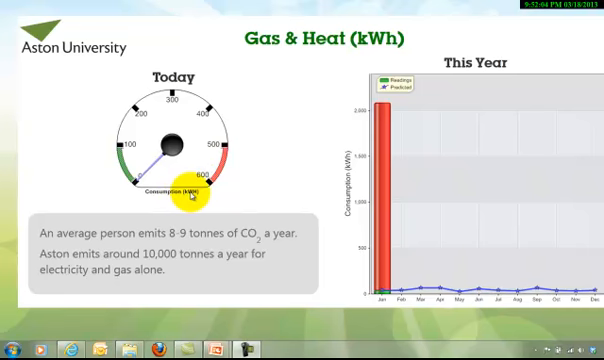
mouse_move(408, 159)
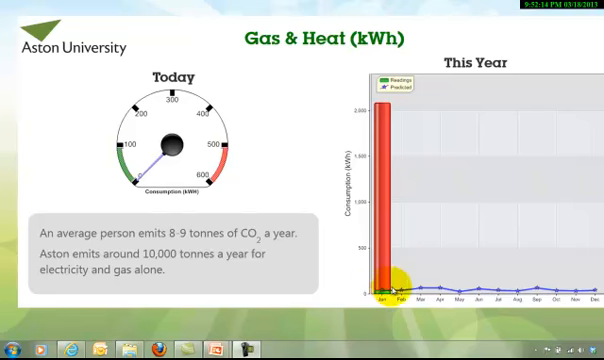
mouse_move(570, 295)
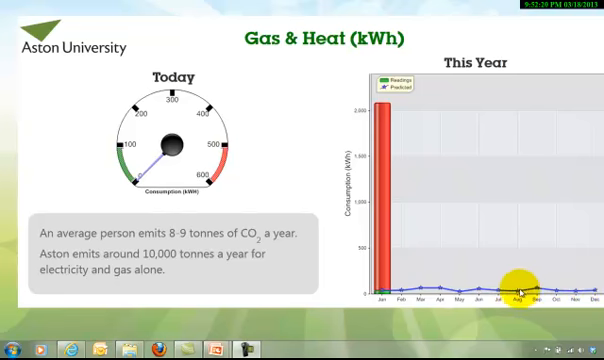
mouse_move(468, 289)
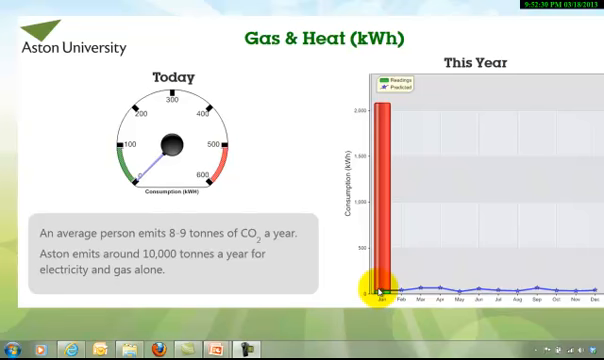
mouse_move(383, 130)
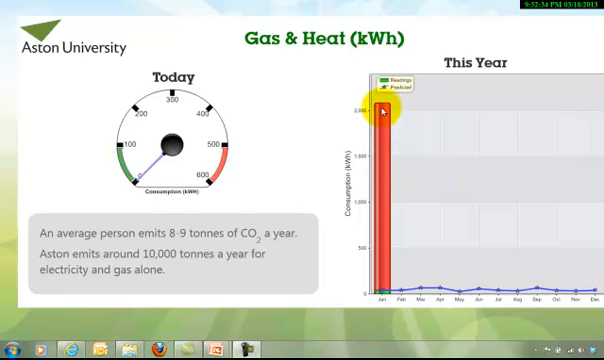
mouse_move(385, 155)
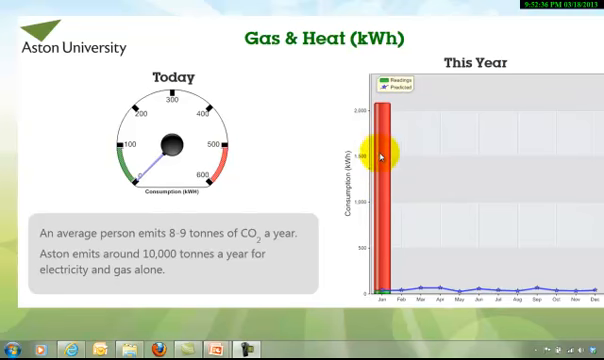
mouse_move(383, 290)
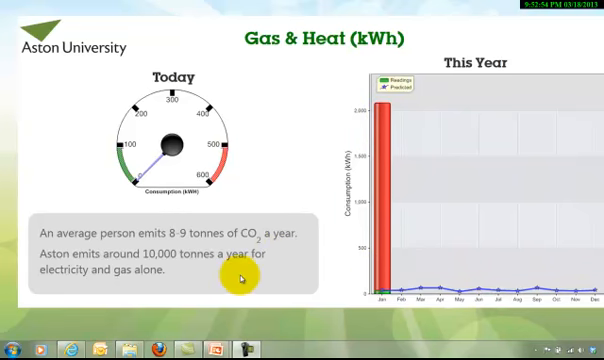
mouse_move(83, 192)
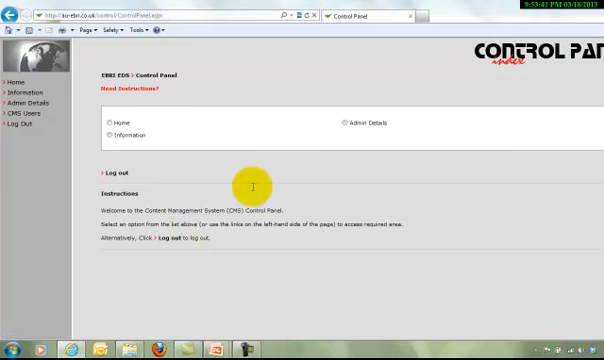
mouse_move(452, 77)
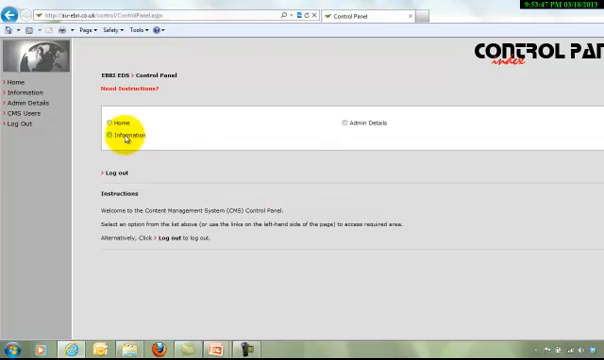
Go to Information and open the Heat Meter Reading slide record from the Slides list
left_click(107, 134)
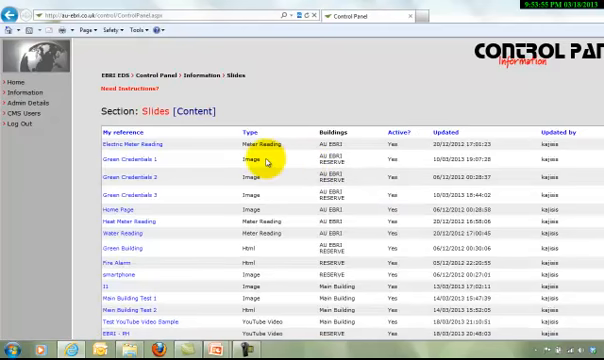
scroll("down", 3)
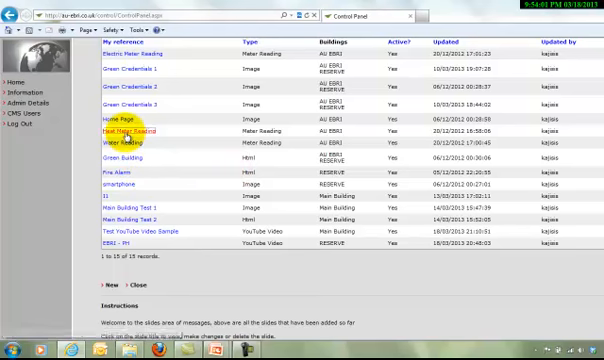
left_click(127, 135)
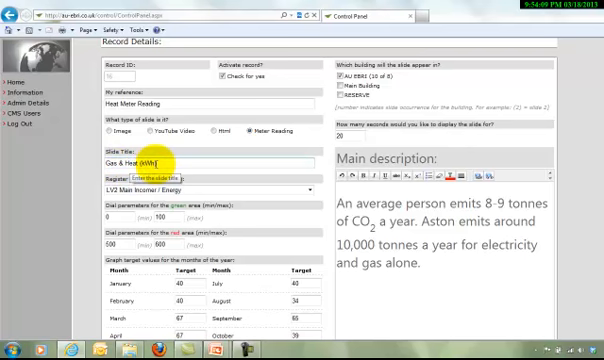
Scroll through the record to review the title, dial ranges and monthly targets through December
scroll("down", 3)
type(")")
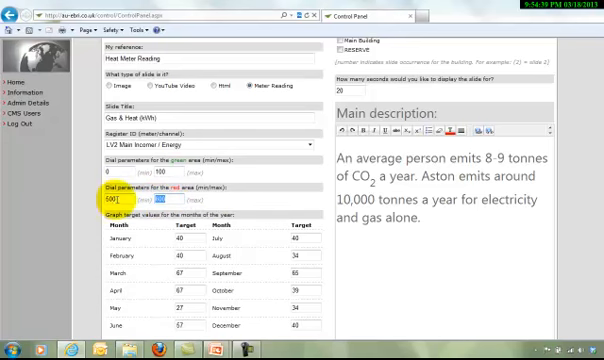
scroll("down", 3)
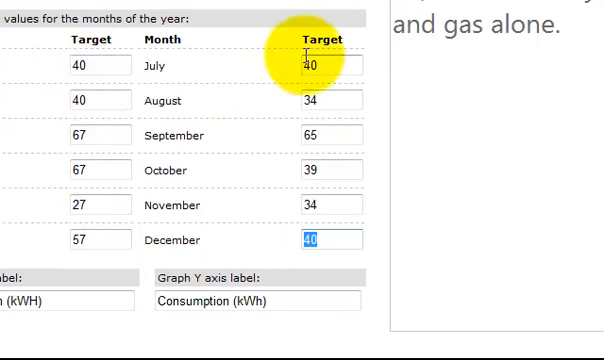
mouse_move(135, 135)
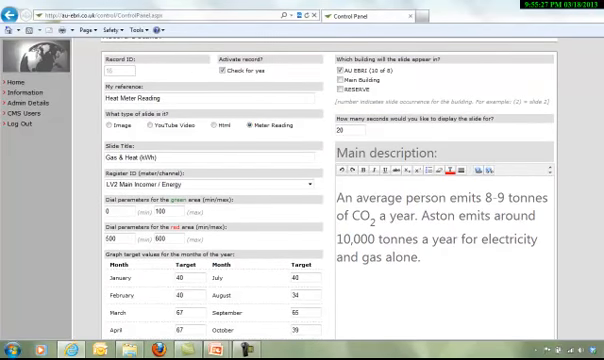
double_click(407, 267)
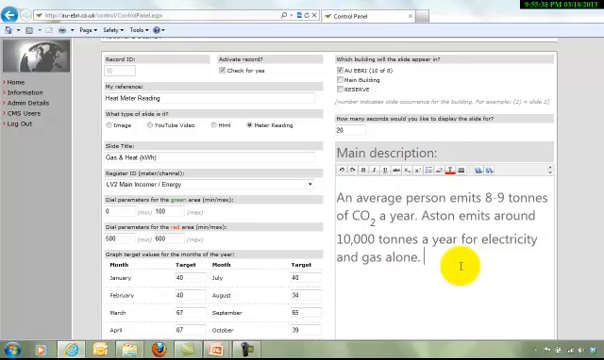
Type the trial word 'test' in the main description and delete it
type("test")
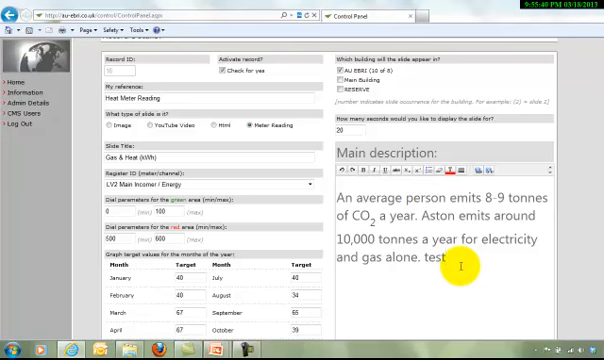
key("BackSpace")
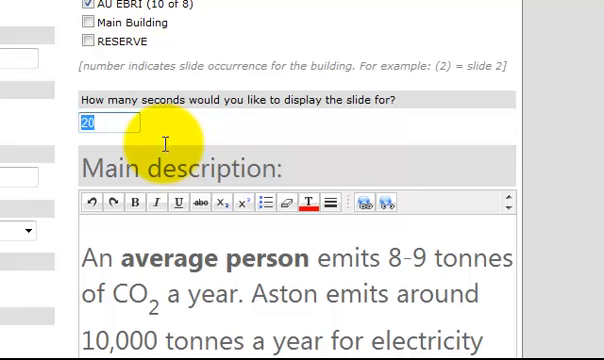
mouse_move(90, 18)
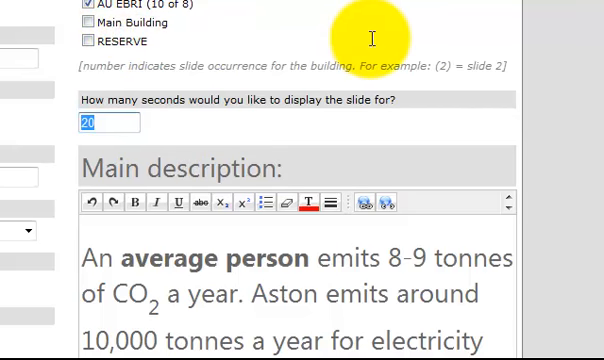
mouse_move(85, 68)
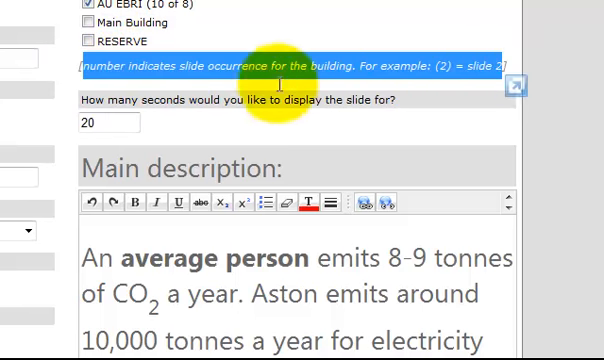
mouse_move(95, 8)
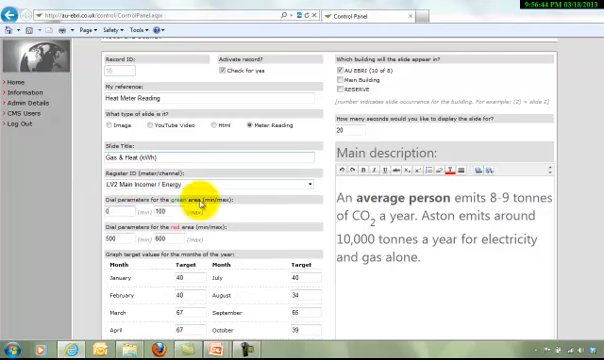
scroll("down", 3)
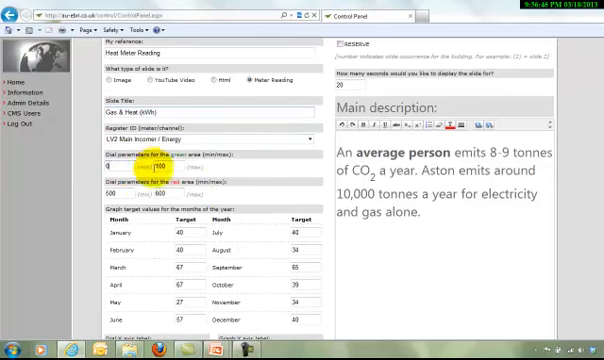
scroll("down", 3)
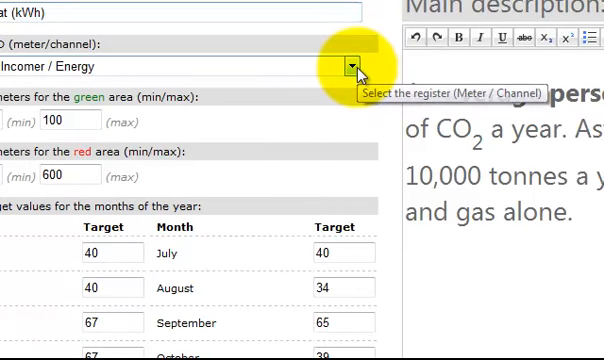
left_click(350, 67)
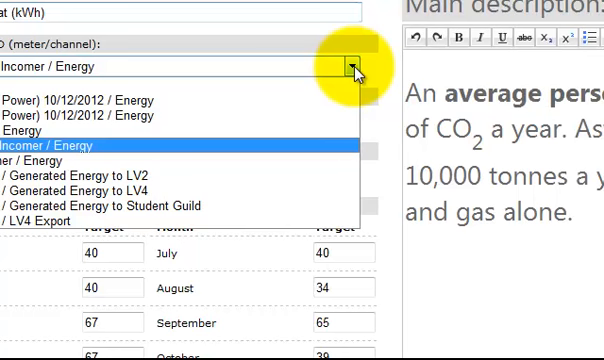
left_click(60, 145)
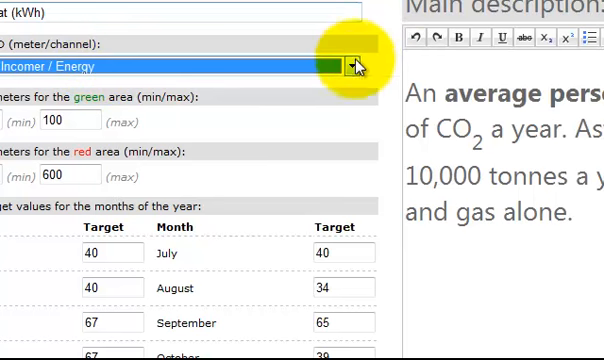
left_click(353, 66)
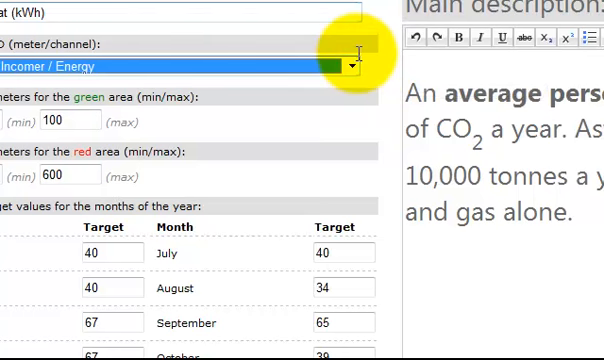
mouse_move(163, 79)
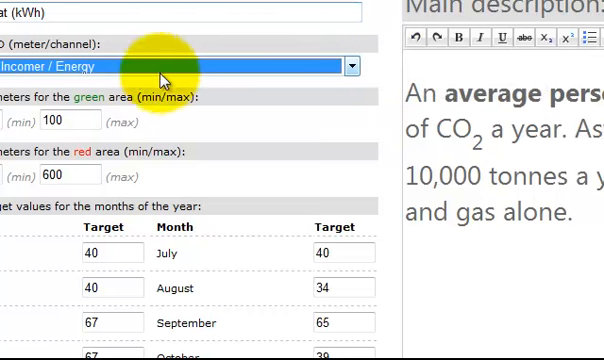
mouse_move(350, 66)
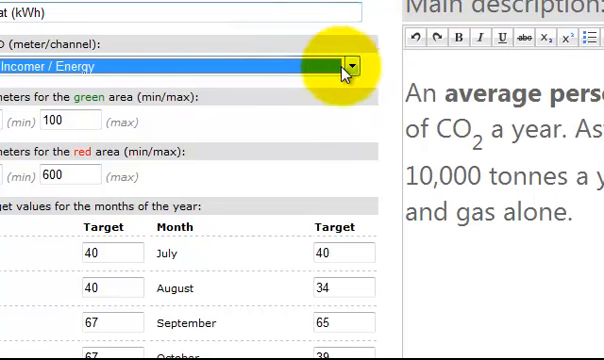
left_click(352, 65)
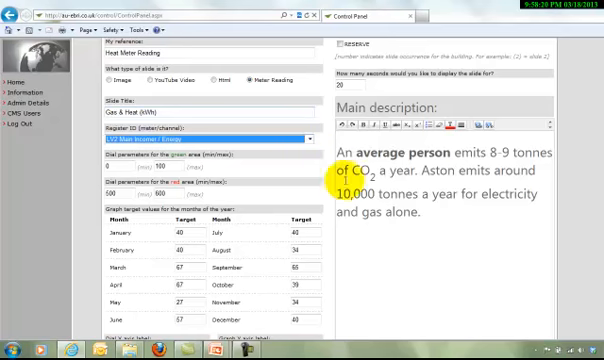
scroll("down", 3)
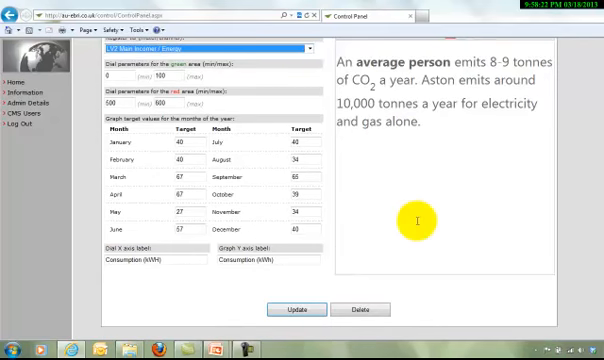
mouse_move(258, 193)
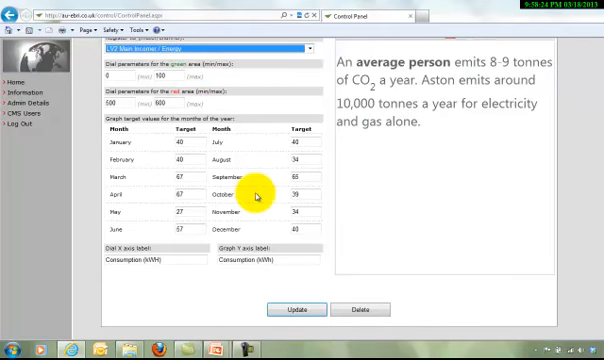
scroll("down", 3)
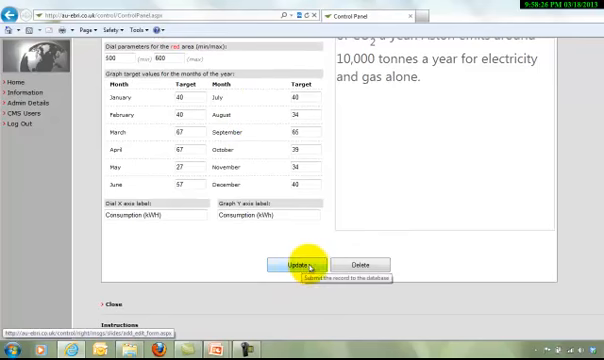